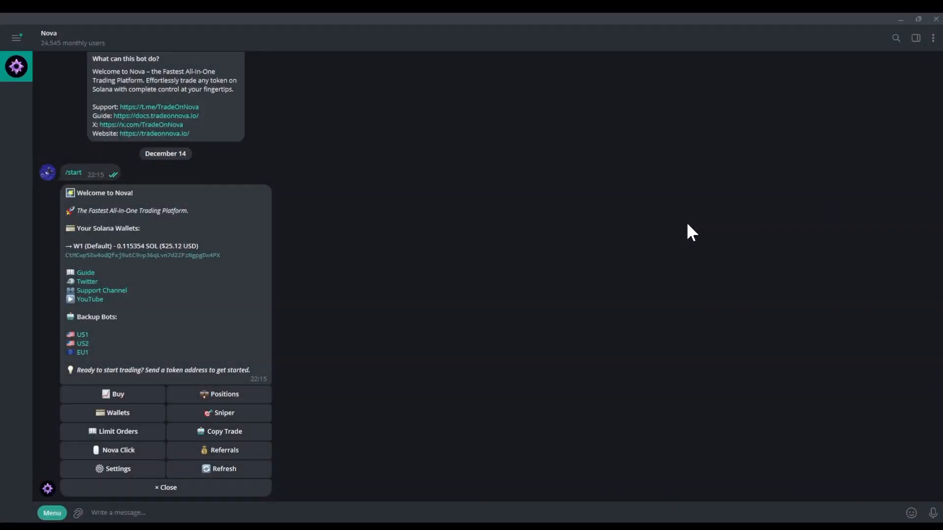
mouse_move(646, 248)
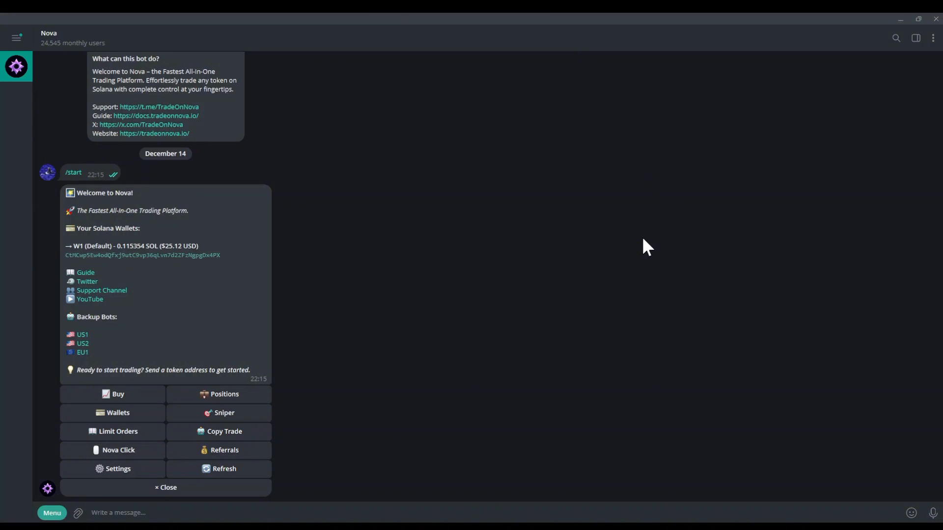
mouse_move(572, 306)
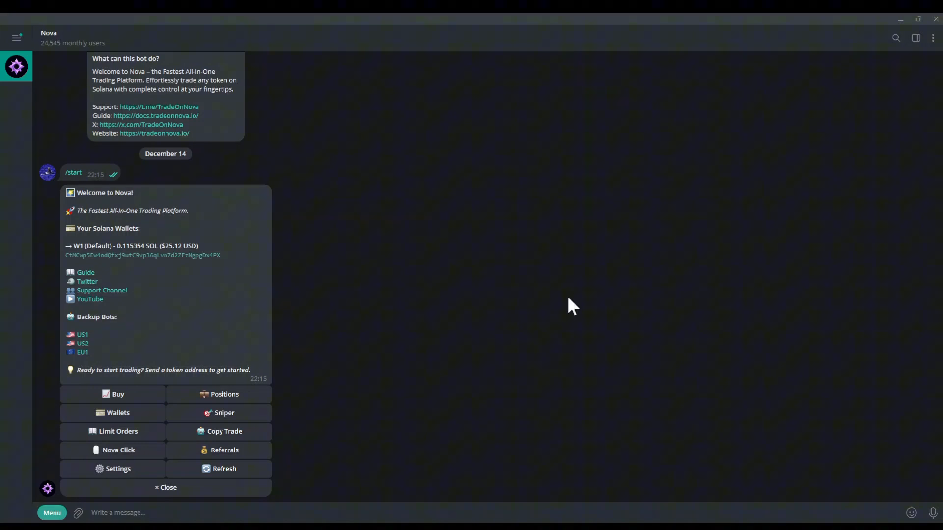
mouse_move(354, 412)
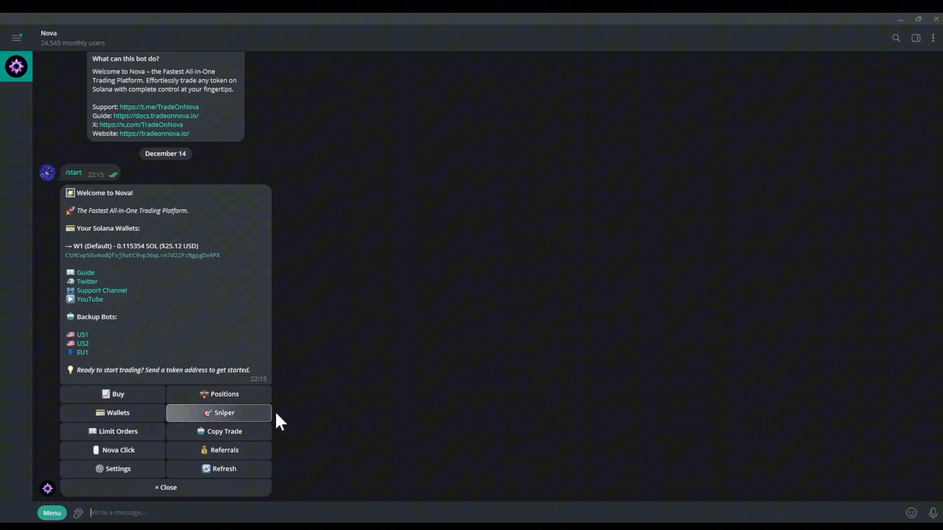
From the Nova bot's Sniper section, create a new Pump.Fun Sniper task.
click(224, 413)
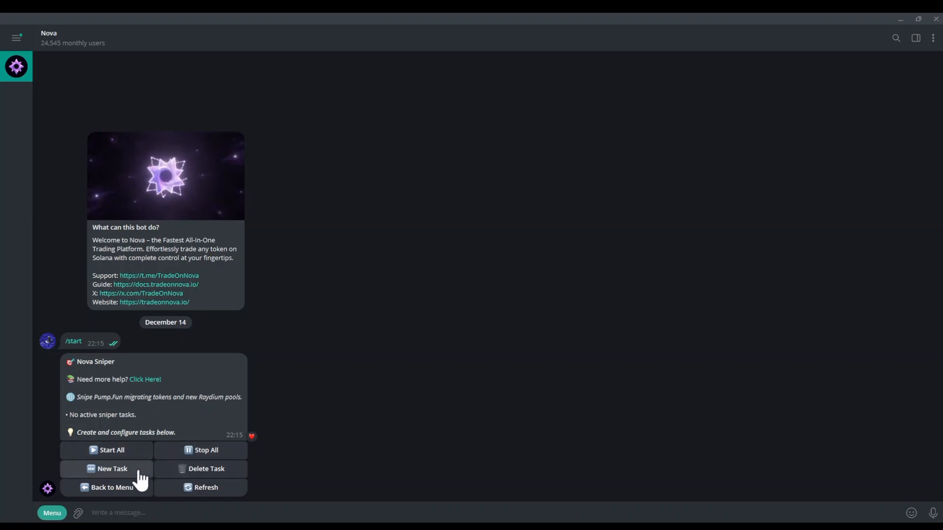
click(112, 468)
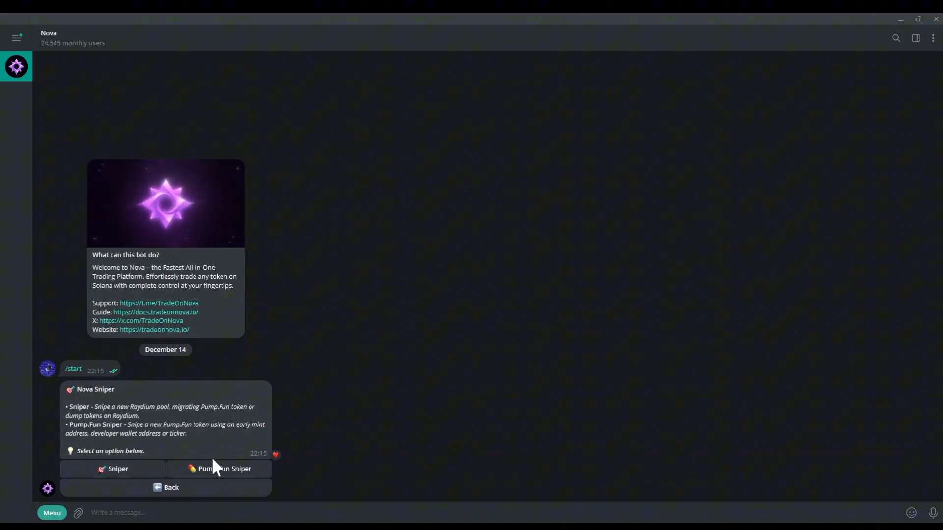
click(223, 469)
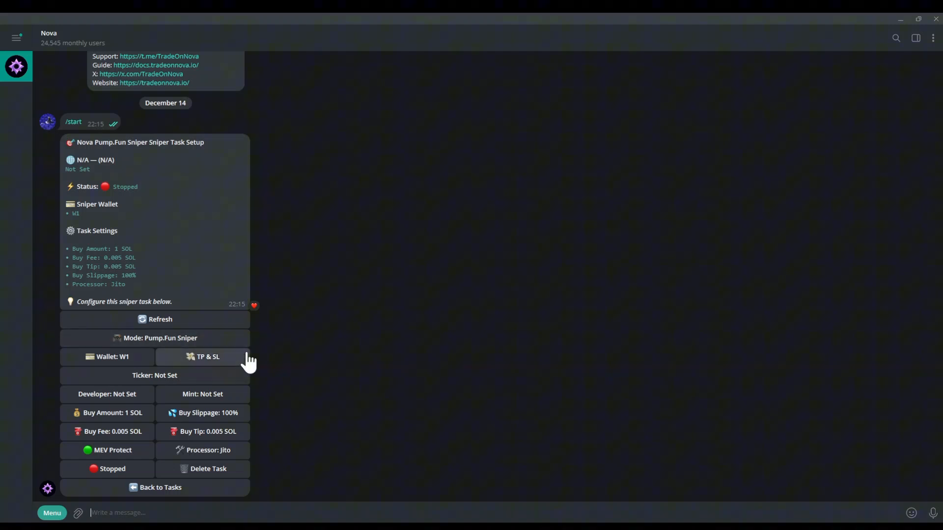
Keep W1 as the task wallet and add a take-profit level: 80% profit, 50% sold.
click(107, 357)
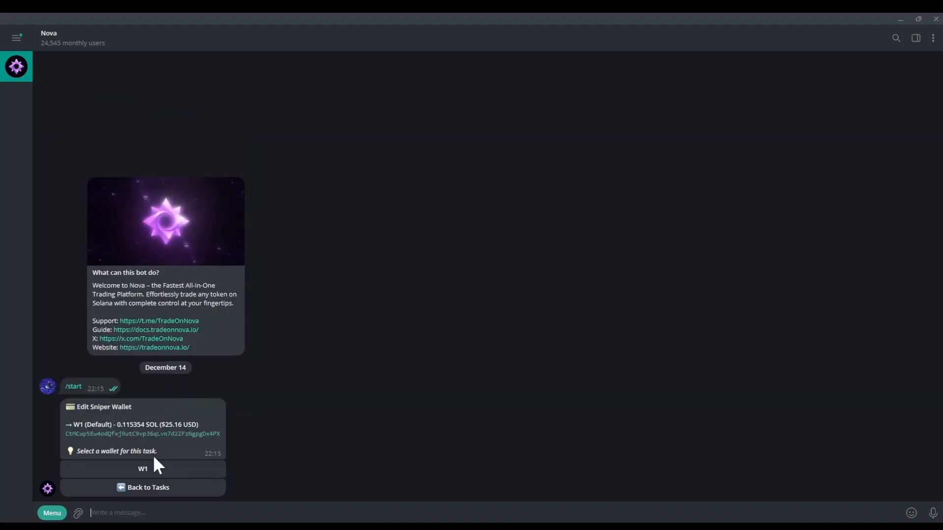
click(143, 470)
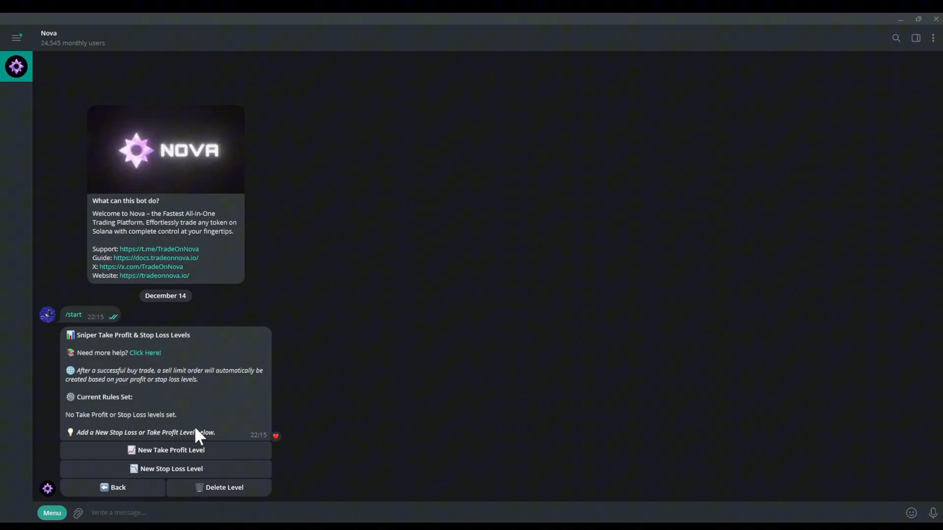
click(166, 450)
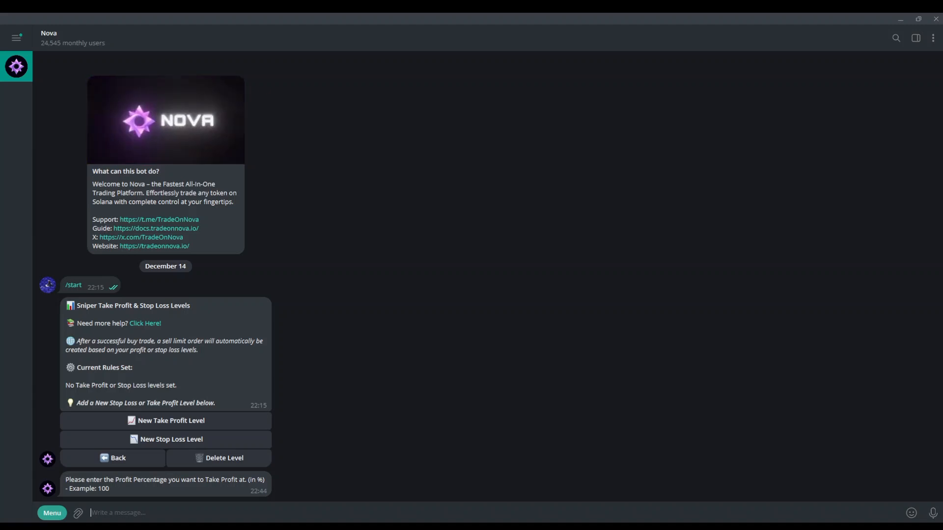
text(80)
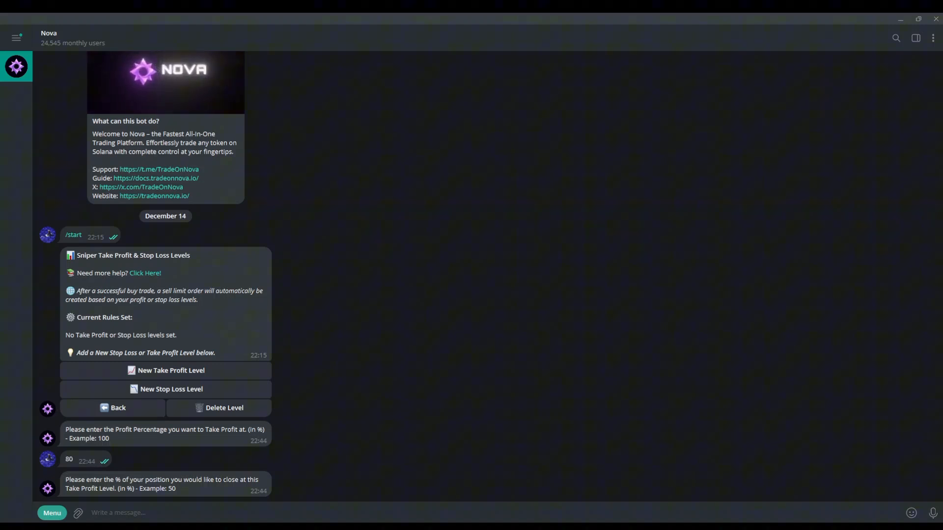
text(50)
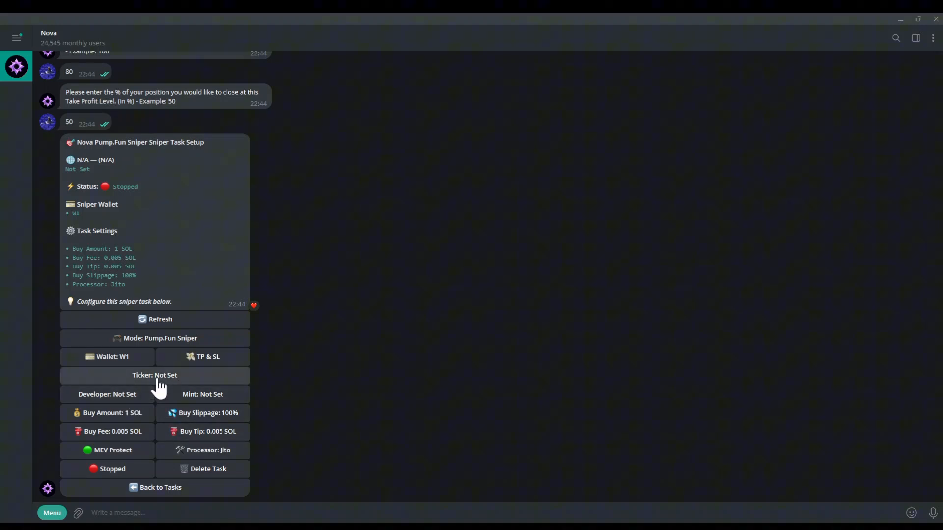
Set the sniper task's ticker to NOVA.
click(154, 376)
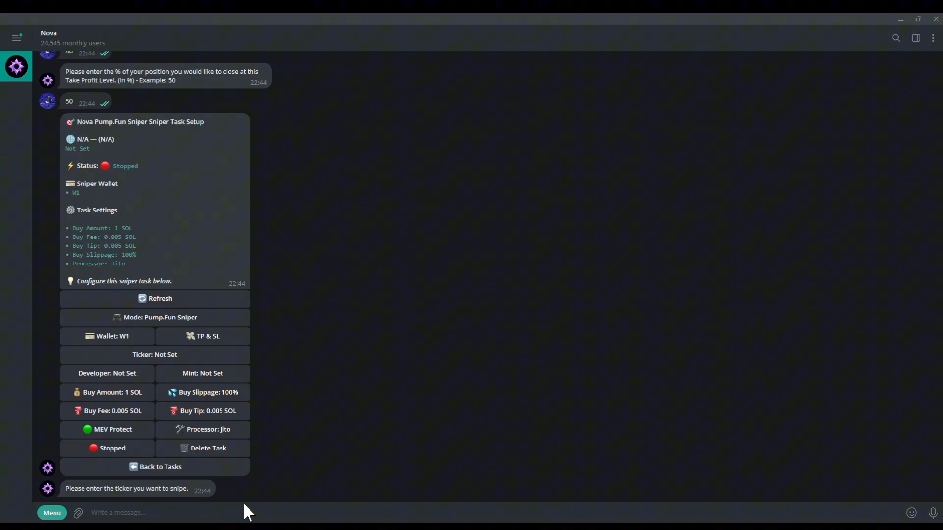
text(NOVA)
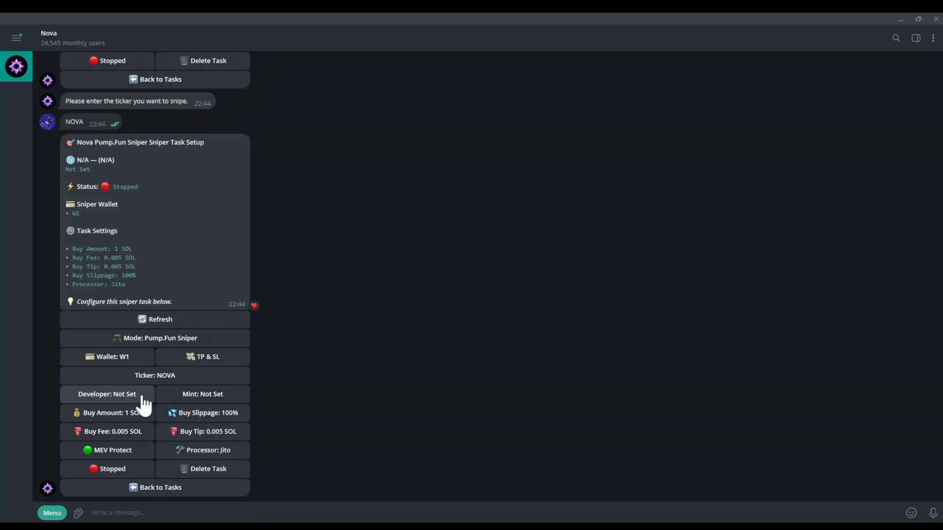
mouse_move(192, 401)
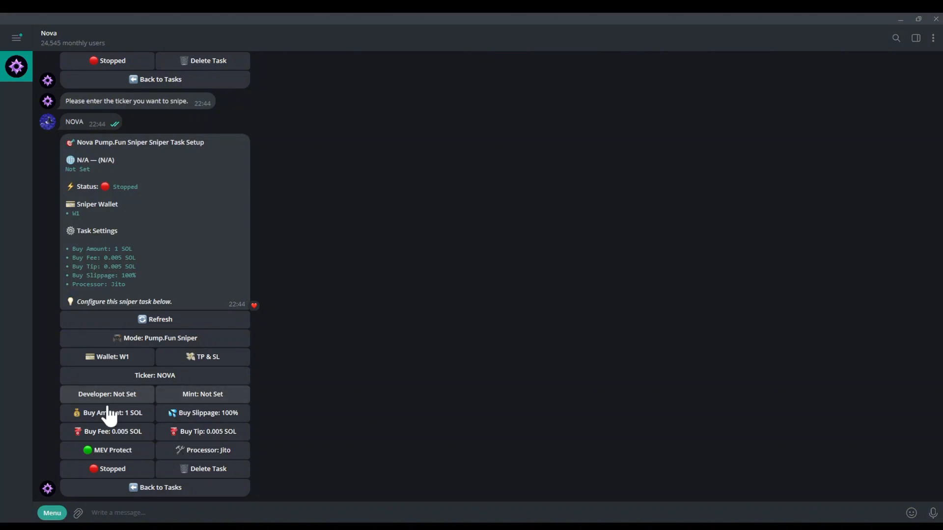
Change the sniper task's buy amount from 1 SOL to 0.5 SOL.
click(113, 413)
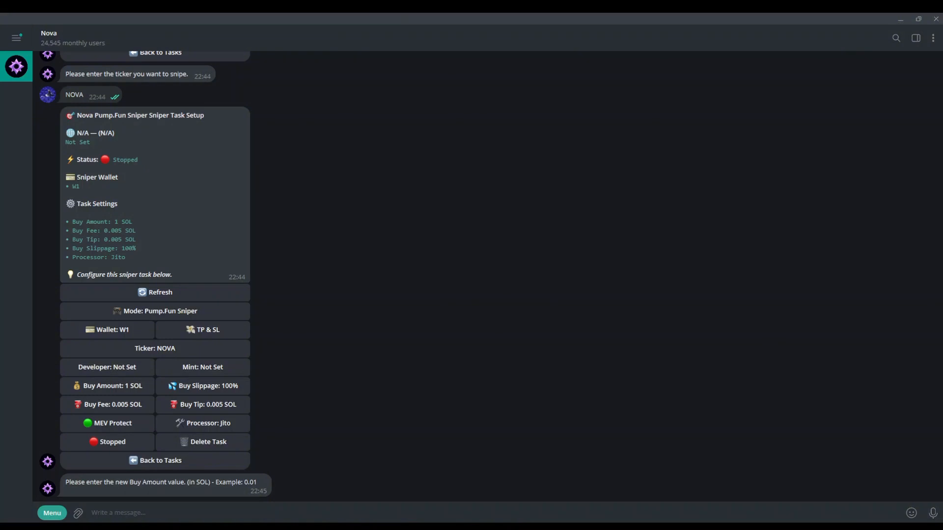
text(0)
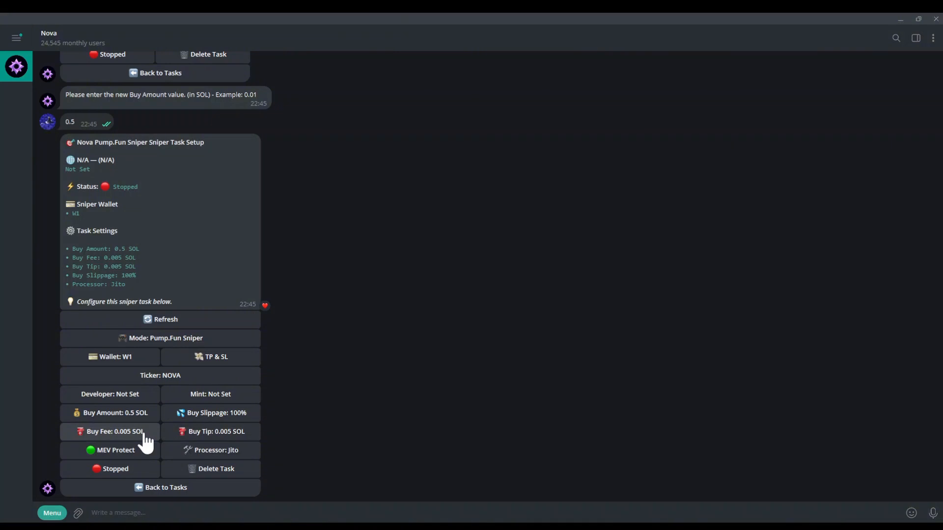
mouse_move(195, 439)
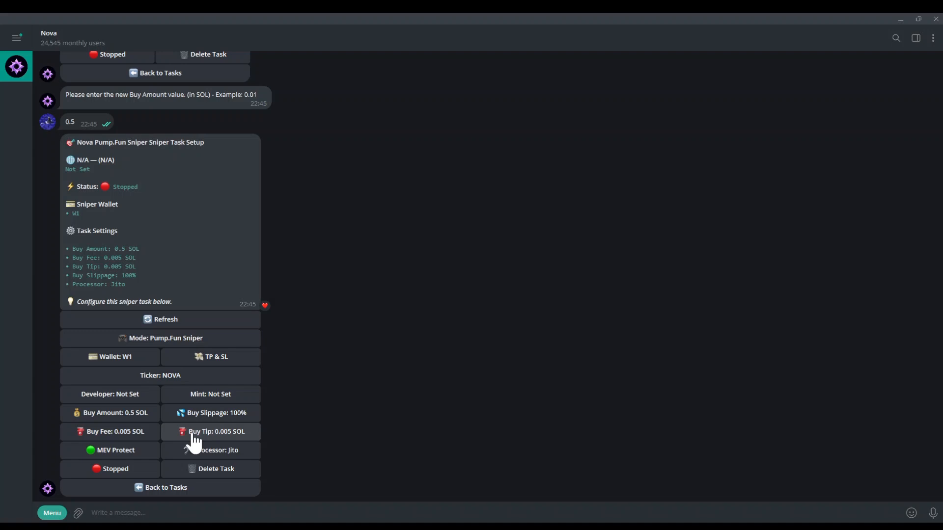
click(118, 513)
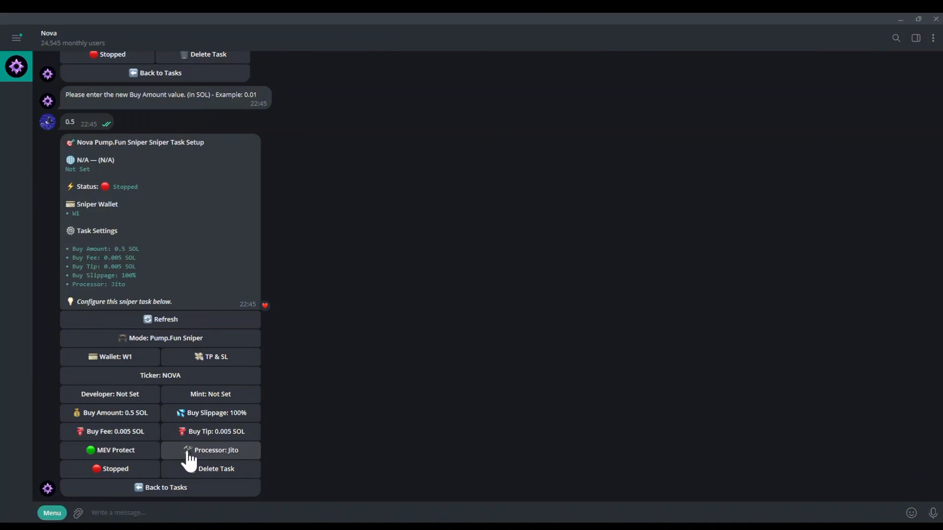
click(210, 451)
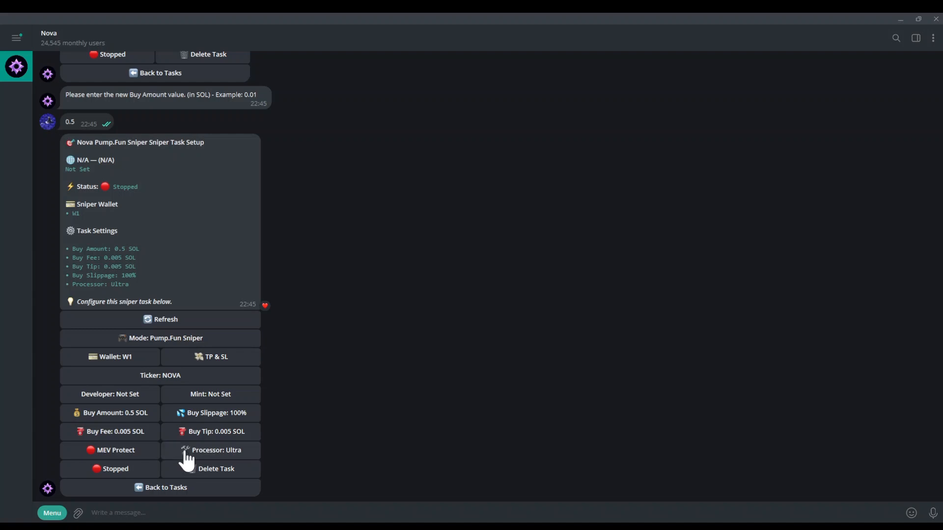
click(210, 450)
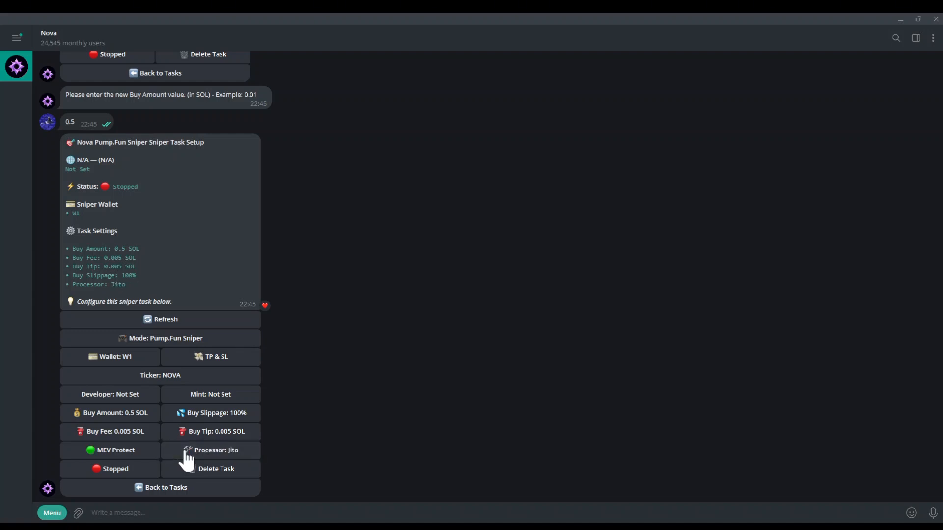
click(210, 450)
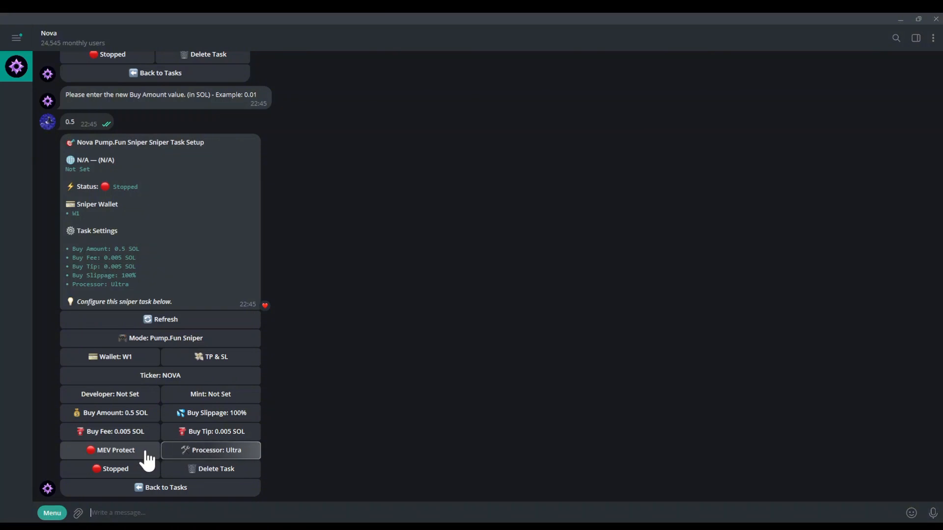
click(210, 450)
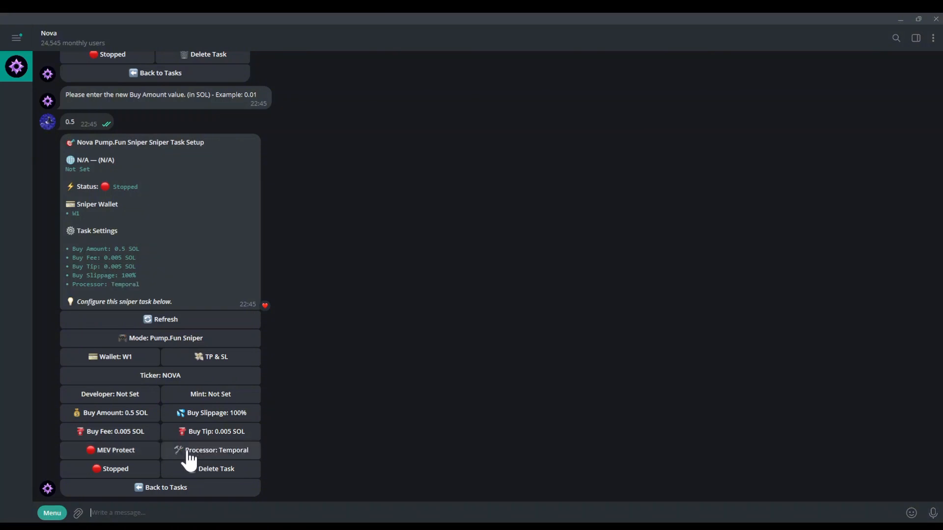
click(210, 450)
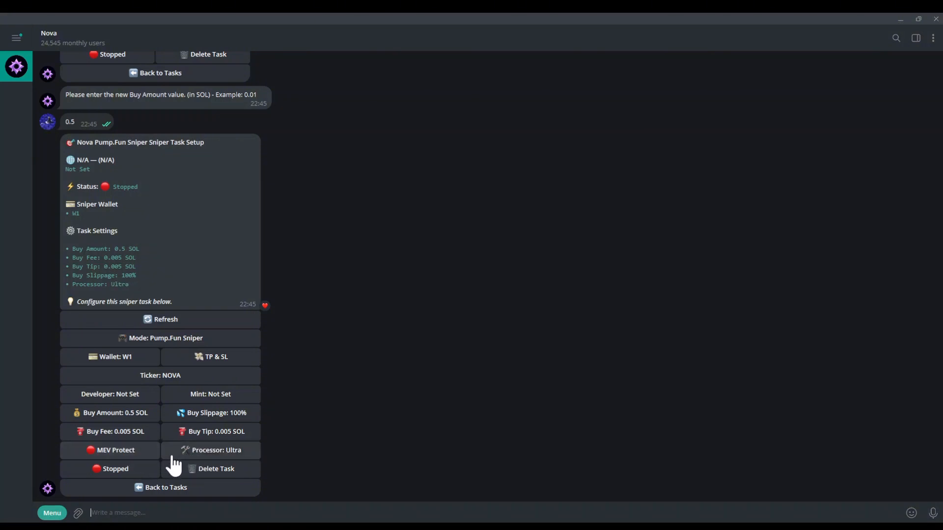
click(211, 450)
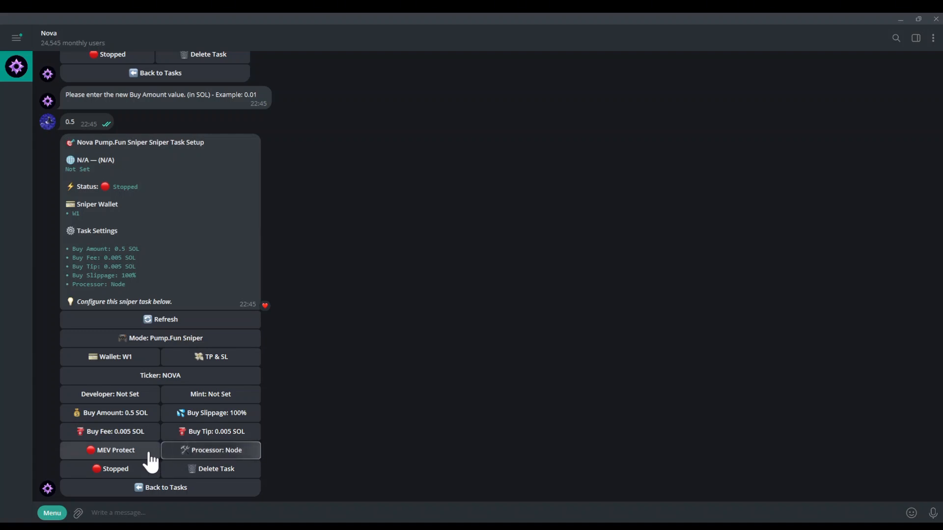
click(210, 450)
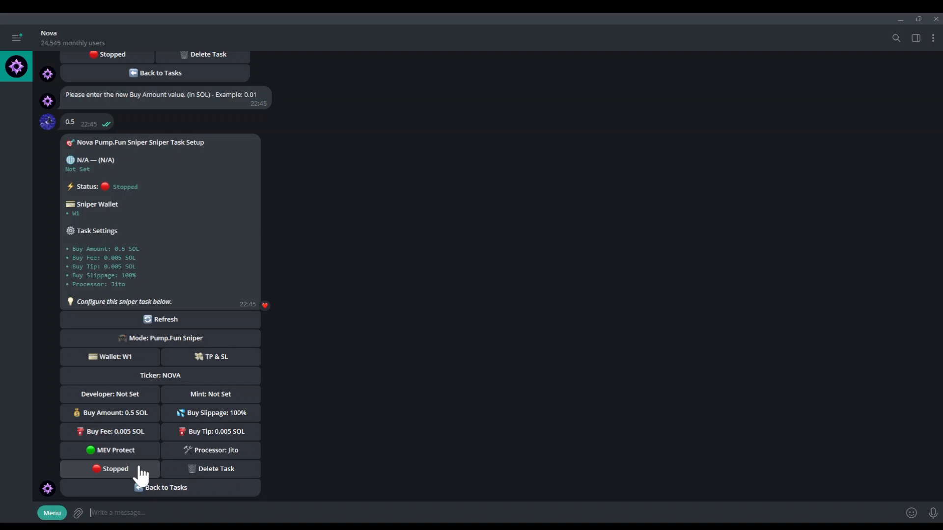
Switch the Pump.Fun sniper task to Running, then go back to the bot's main menu.
click(110, 469)
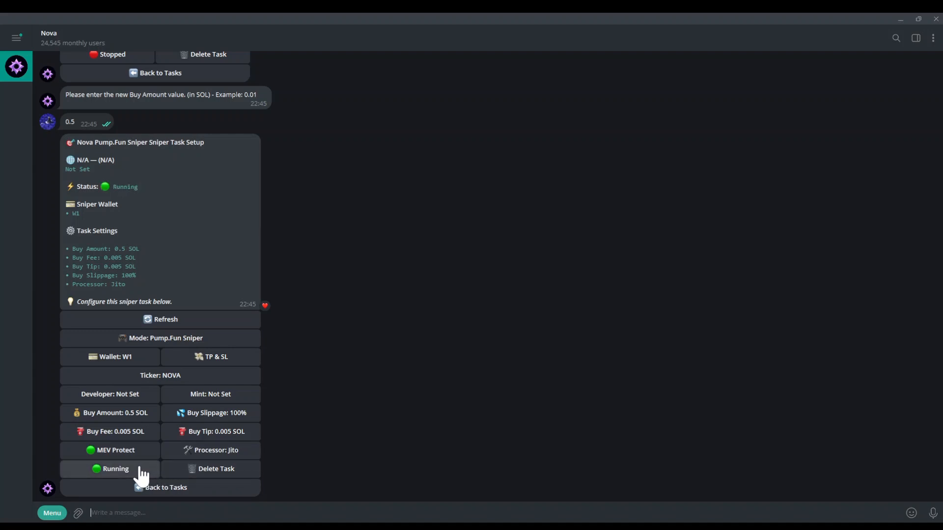
click(110, 468)
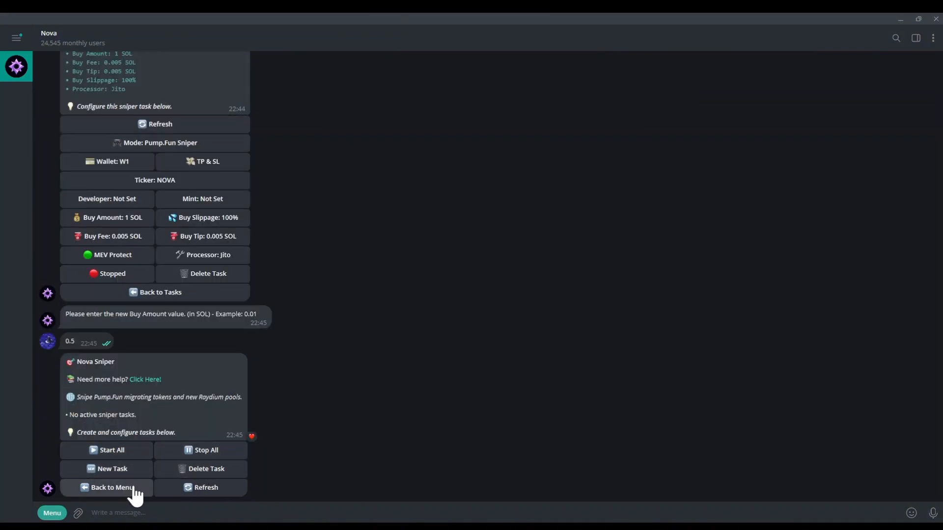
click(112, 487)
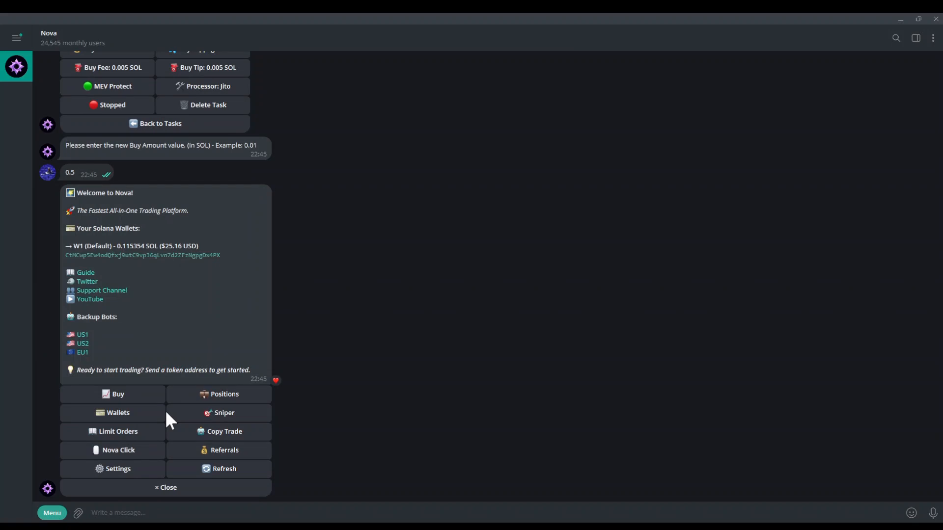